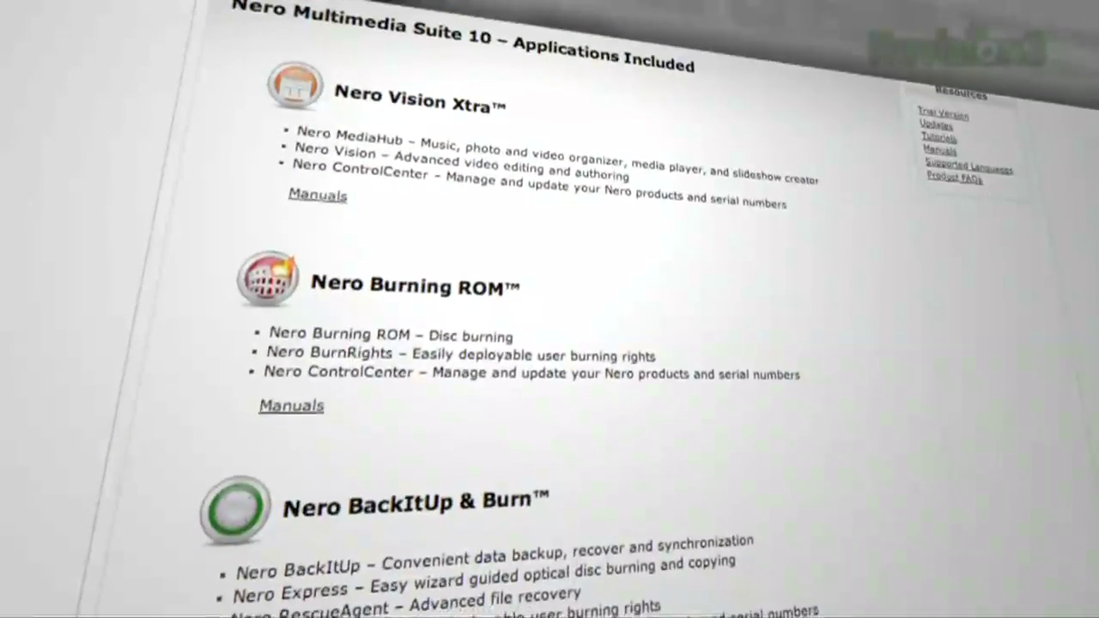
Scroll down the 'Applications Included' page to read the product list
scroll(down, 3)
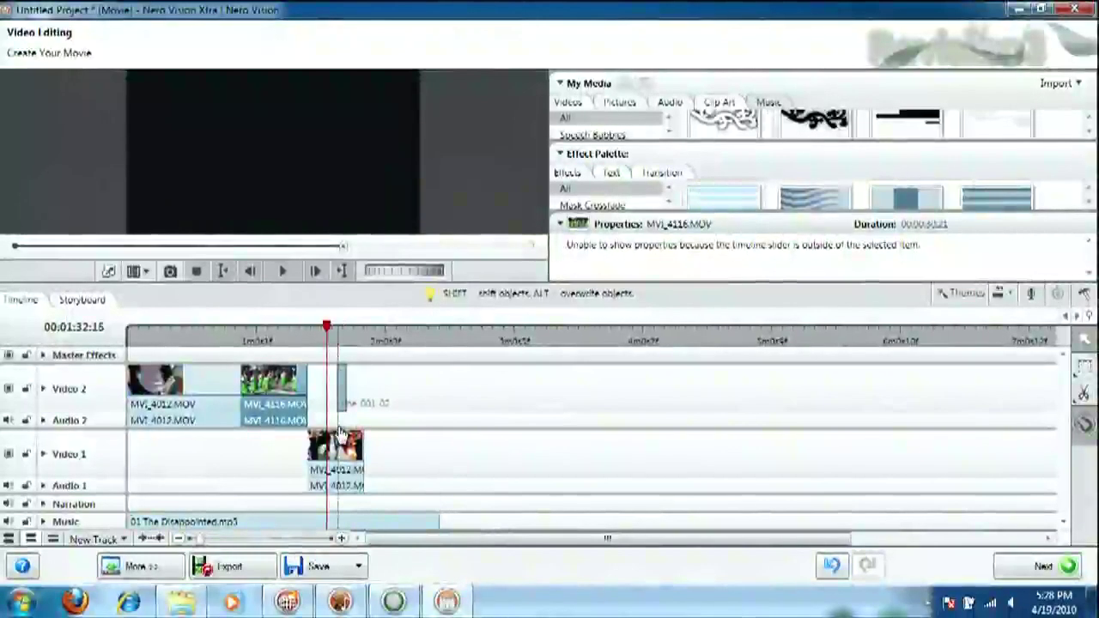
Preview a clip on the Timeline and show its Properties panel
click(329, 403)
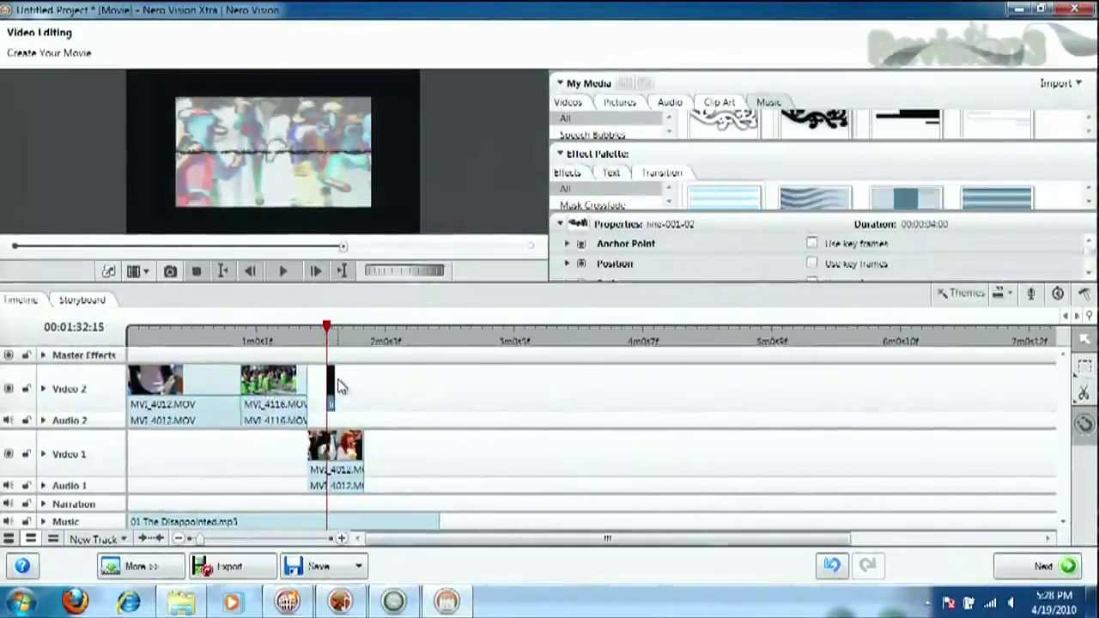
drag(326, 330, 337, 330)
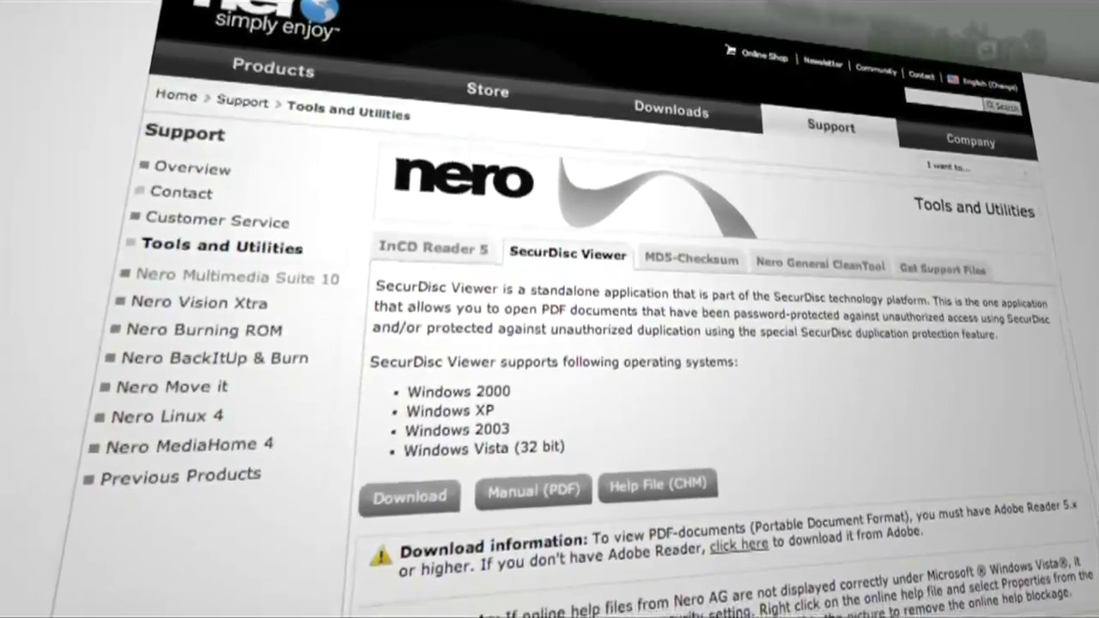
Scroll through the SecurDisc Viewer description on the Tools and Utilities page
scroll(down, 3)
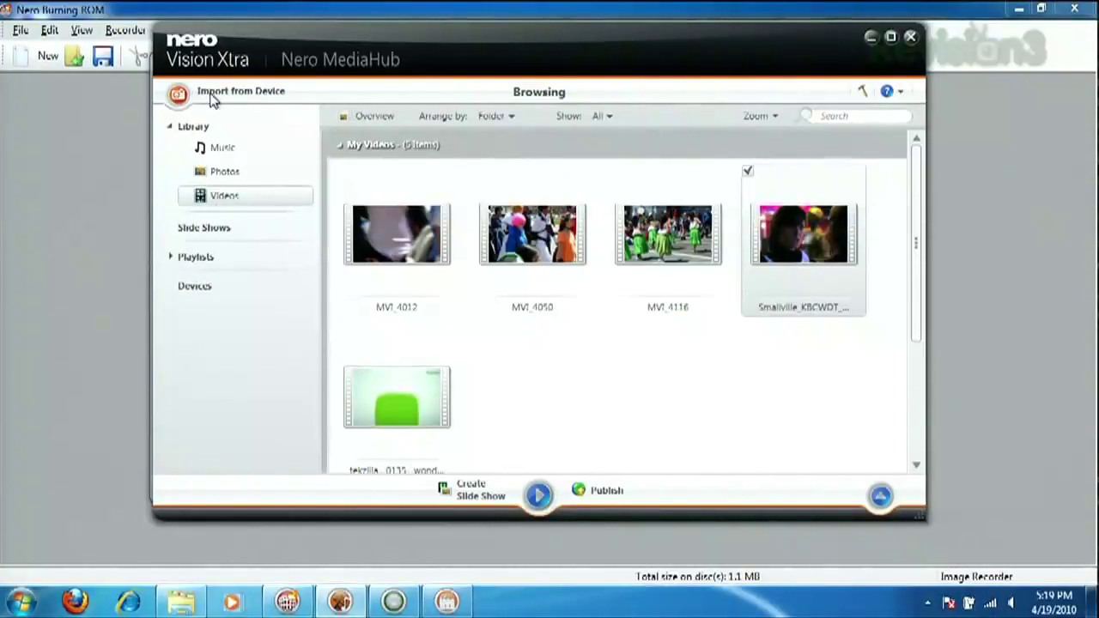
click(224, 148)
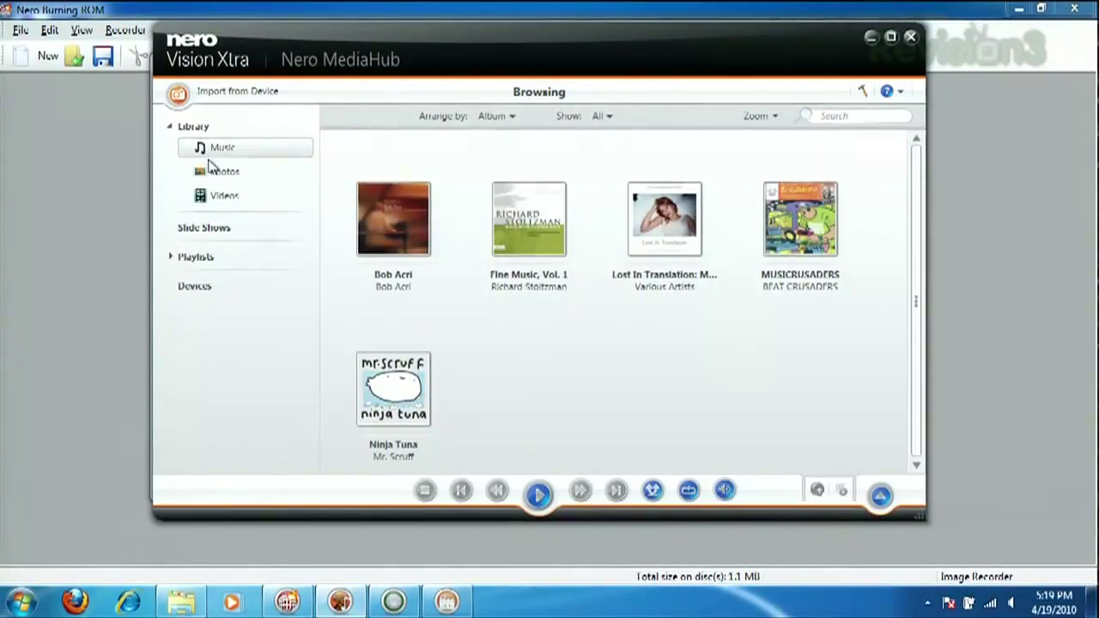
click(223, 196)
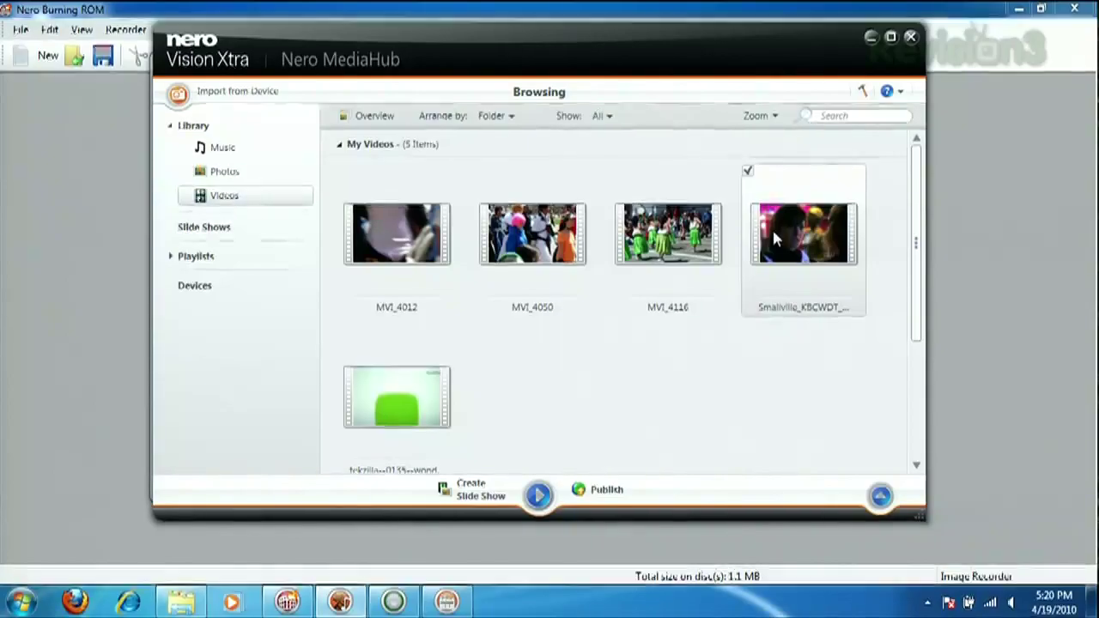
double_click(804, 234)
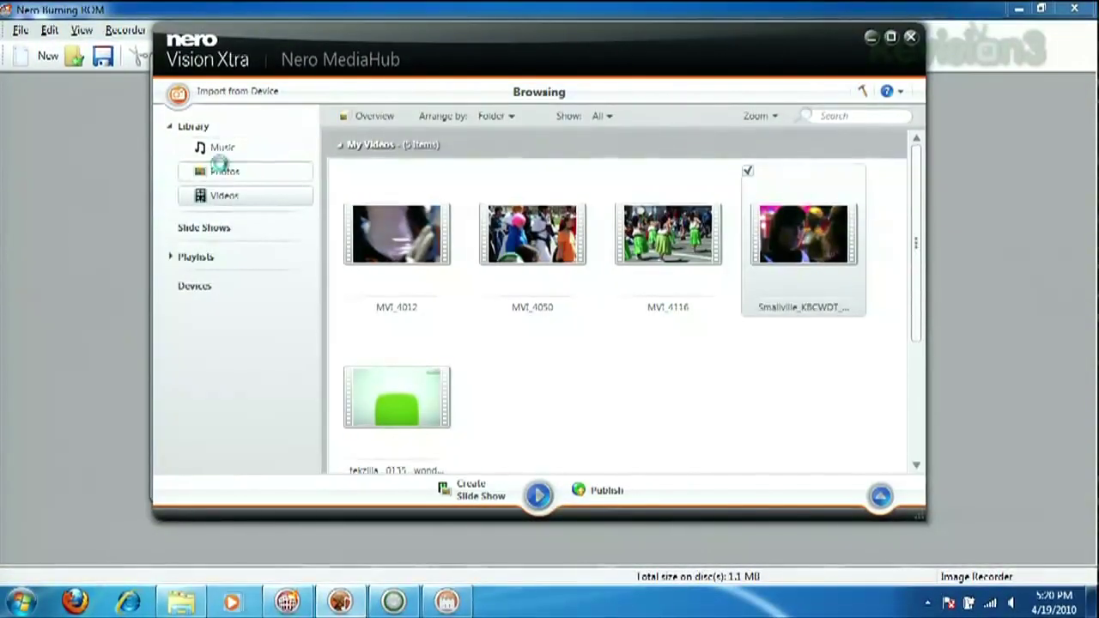
Open photo IMG_1593 from Photos for Modify and show its Effects list
click(225, 171)
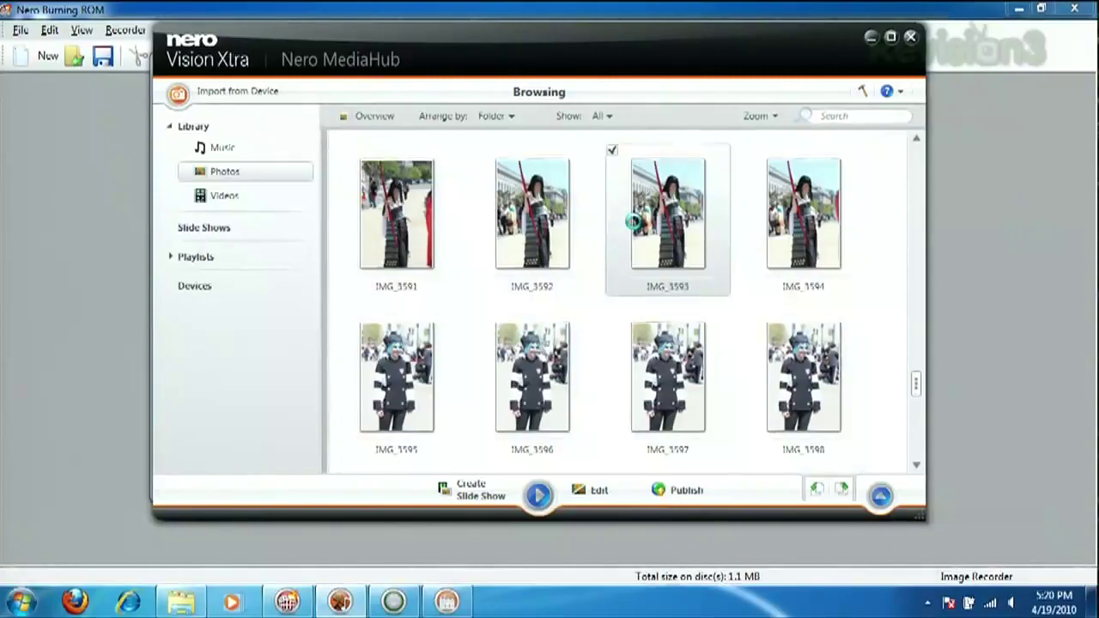
double_click(667, 213)
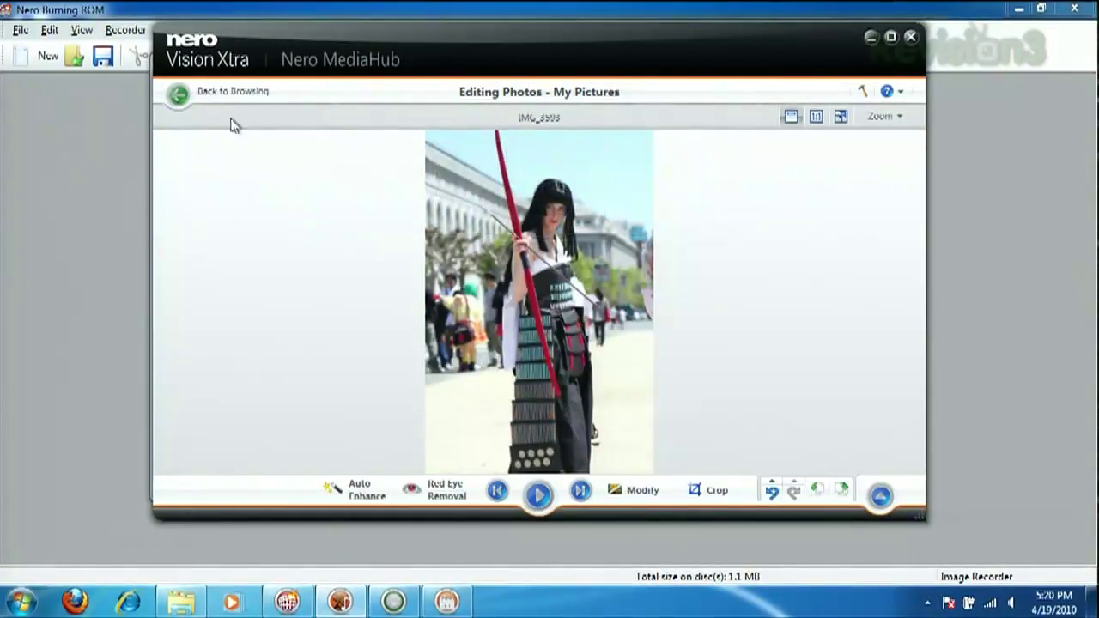
click(642, 491)
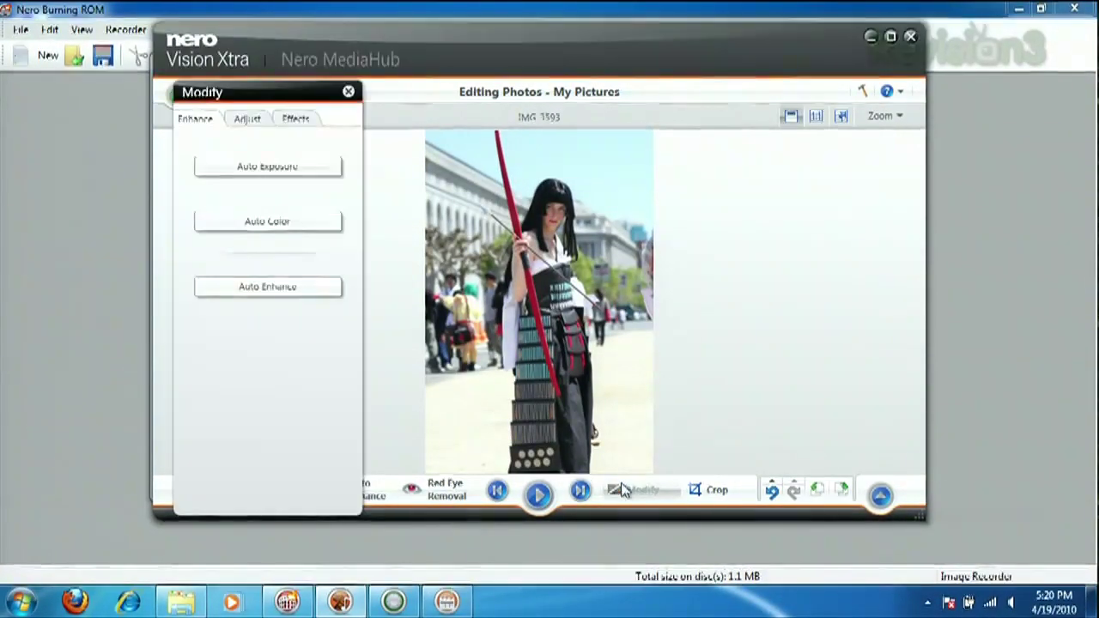
mouse_move(601, 464)
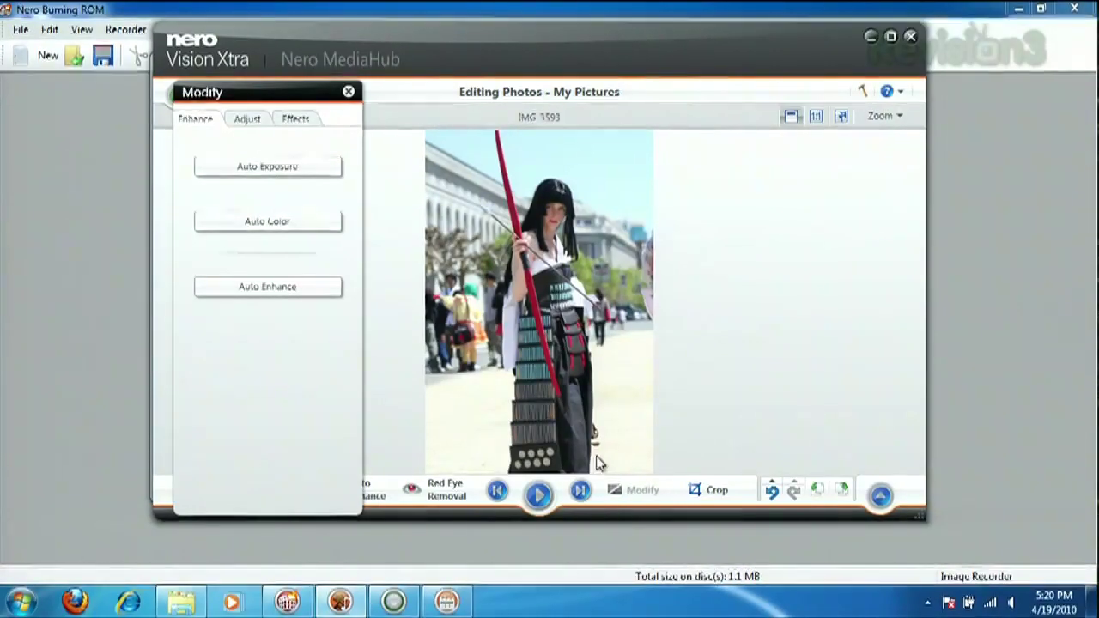
click(295, 119)
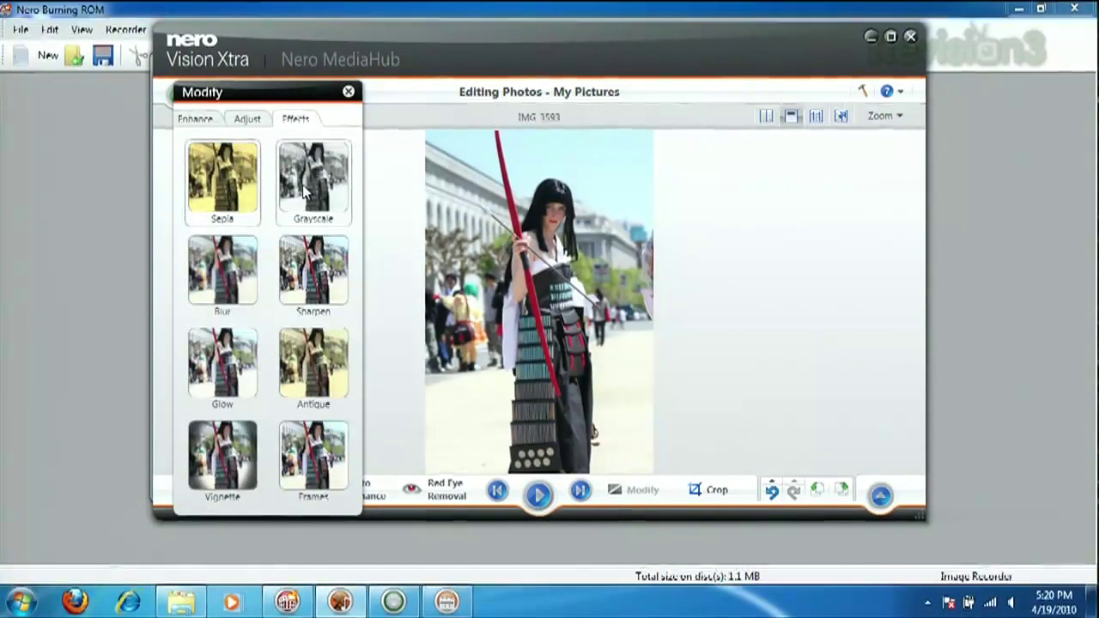
click(312, 176)
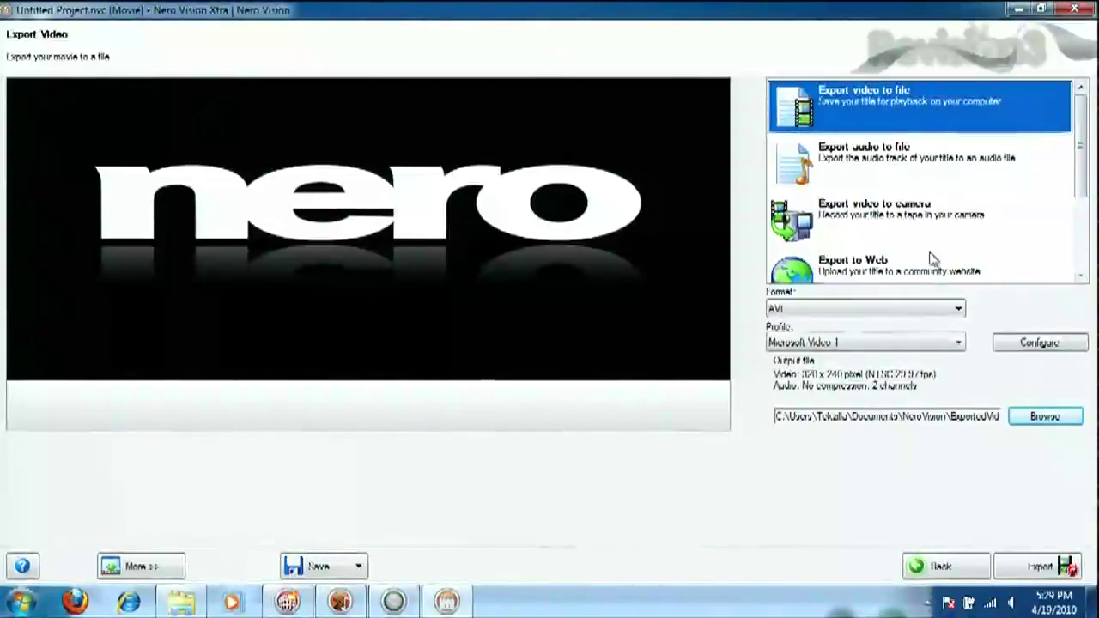
Choose MPEG-2 export with the HDTV 1080i Blu-ray compatible profile and its Configure settings
click(955, 309)
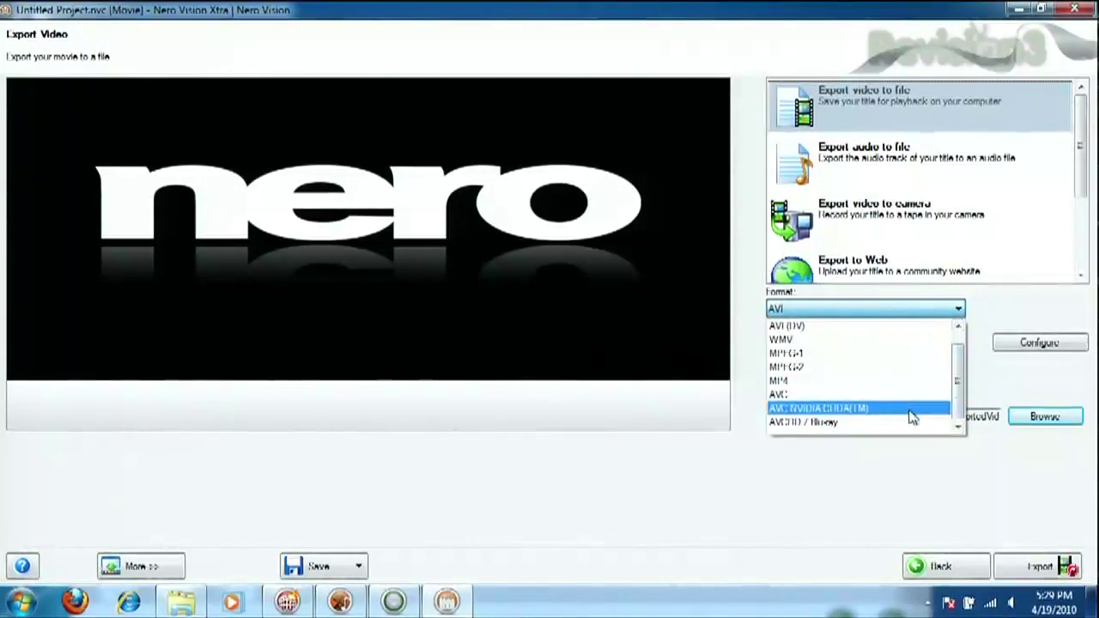
mouse_move(893, 367)
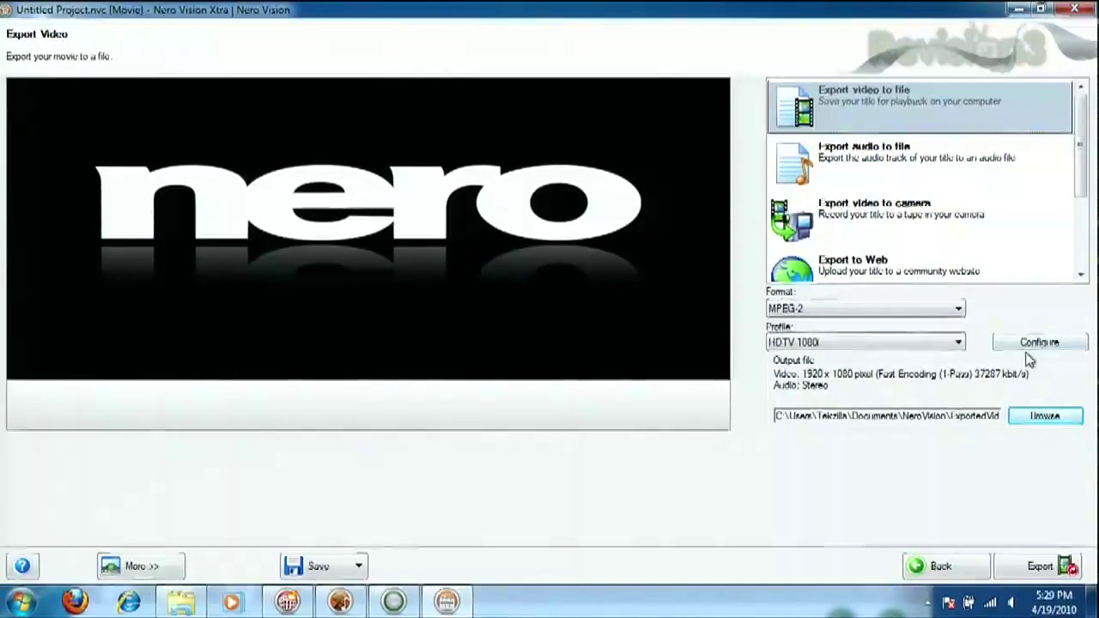
click(1039, 342)
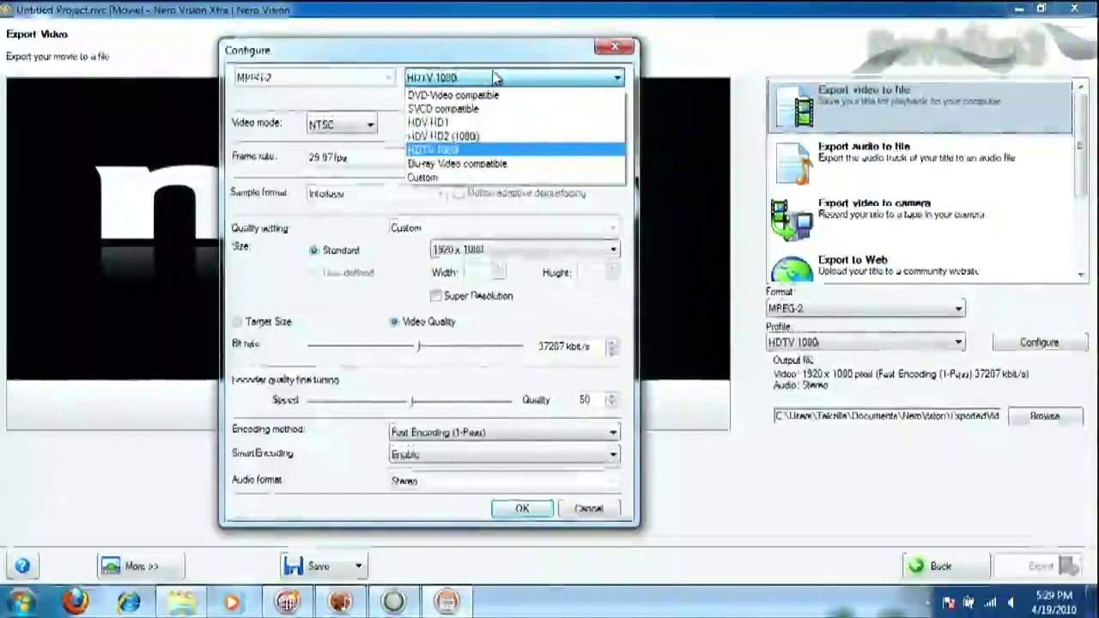
mouse_move(474, 163)
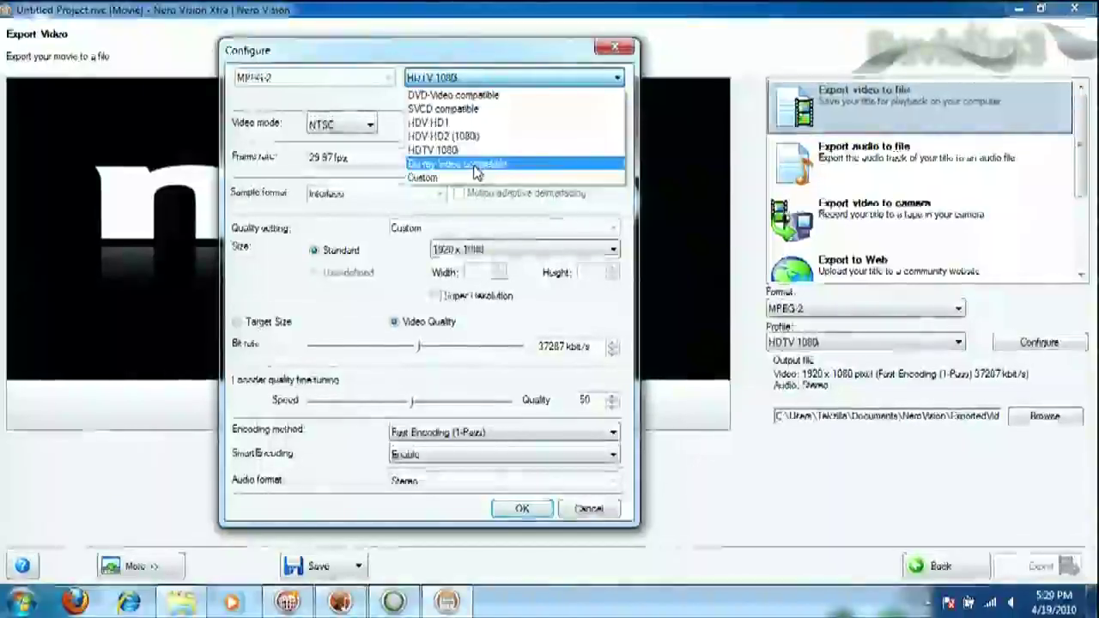
click(467, 164)
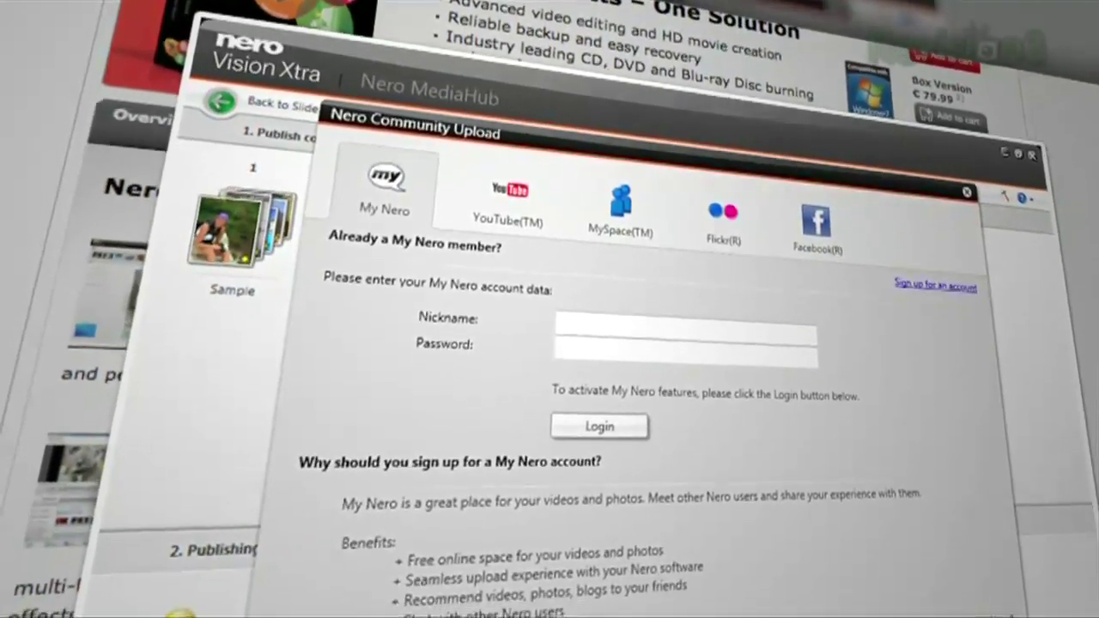
Choose the Upload publishing option for clip MVI_4012
click(967, 193)
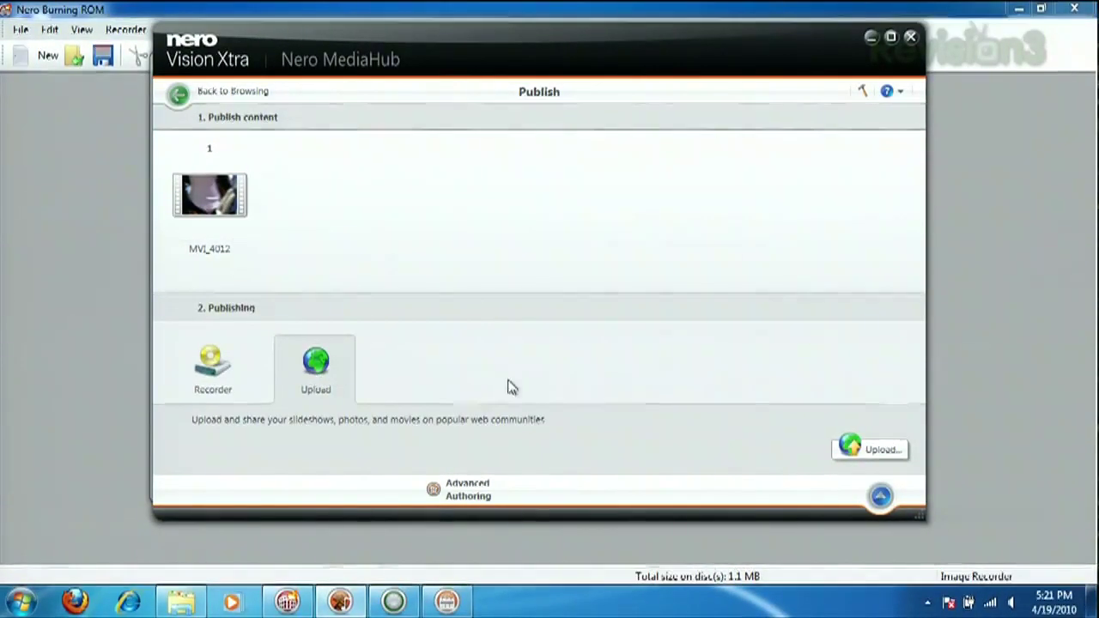
mouse_move(620, 359)
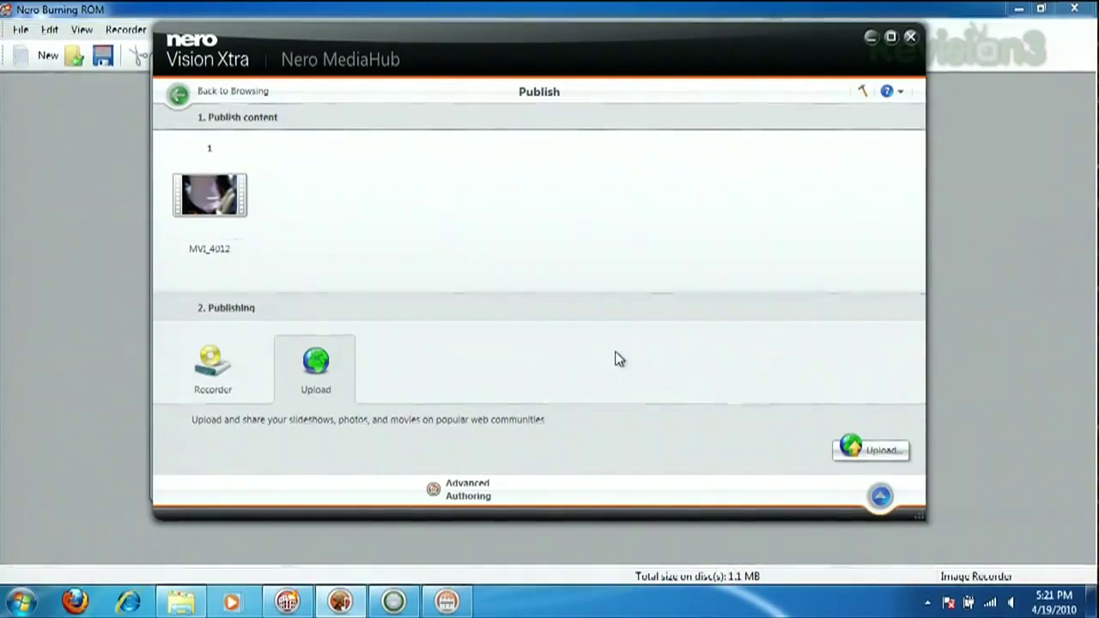
Start the online upload of MVI_4012, which reports an update is required
click(869, 450)
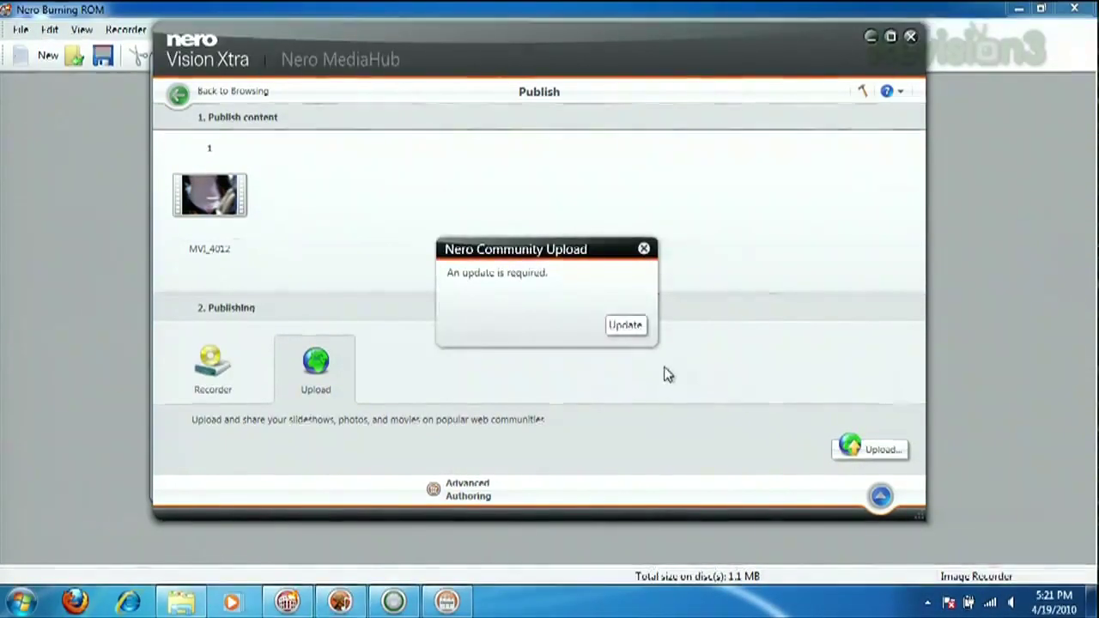
mouse_move(711, 346)
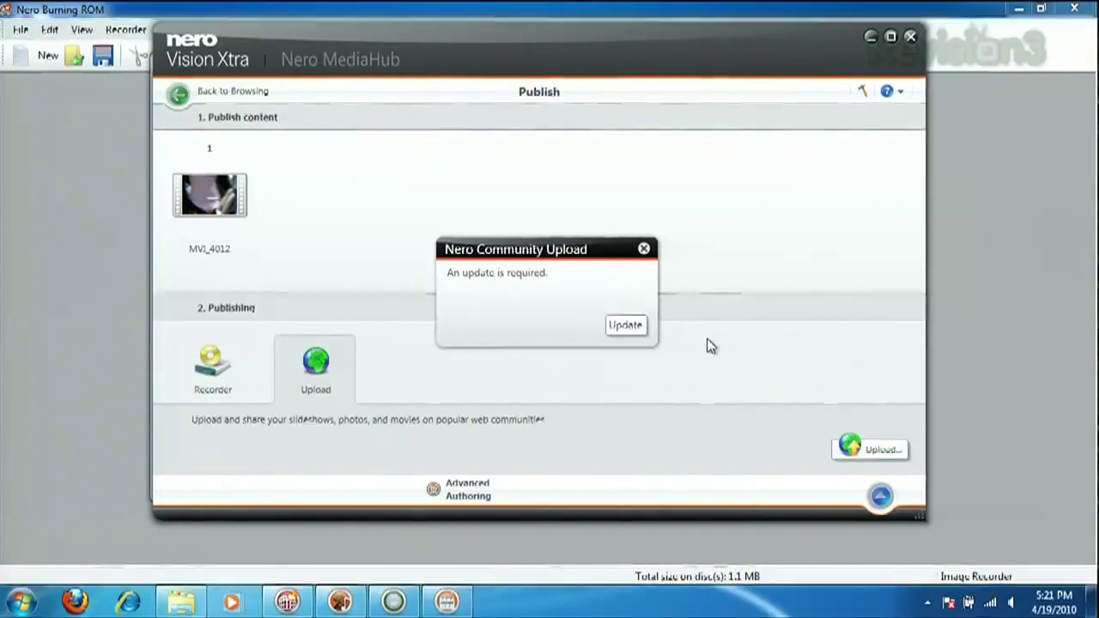